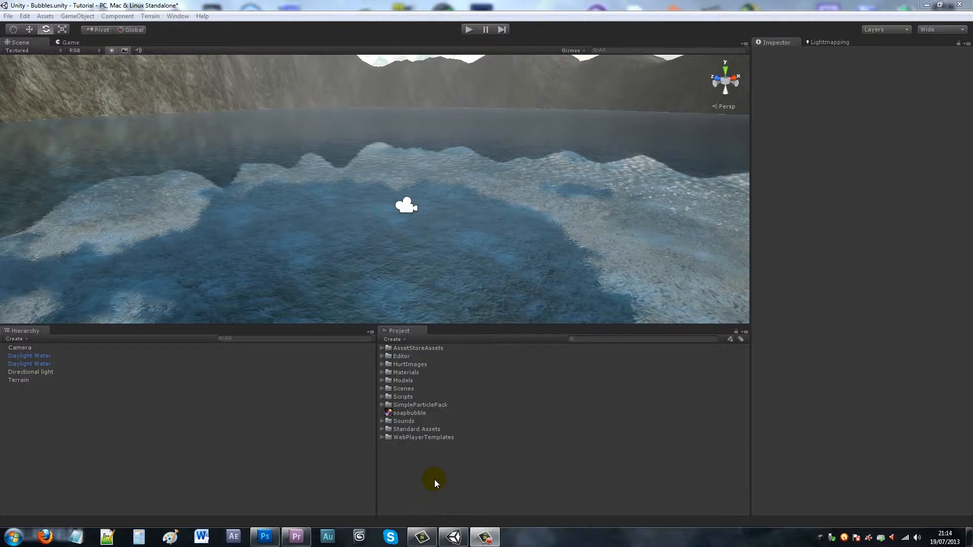
mouse_move(276, 155)
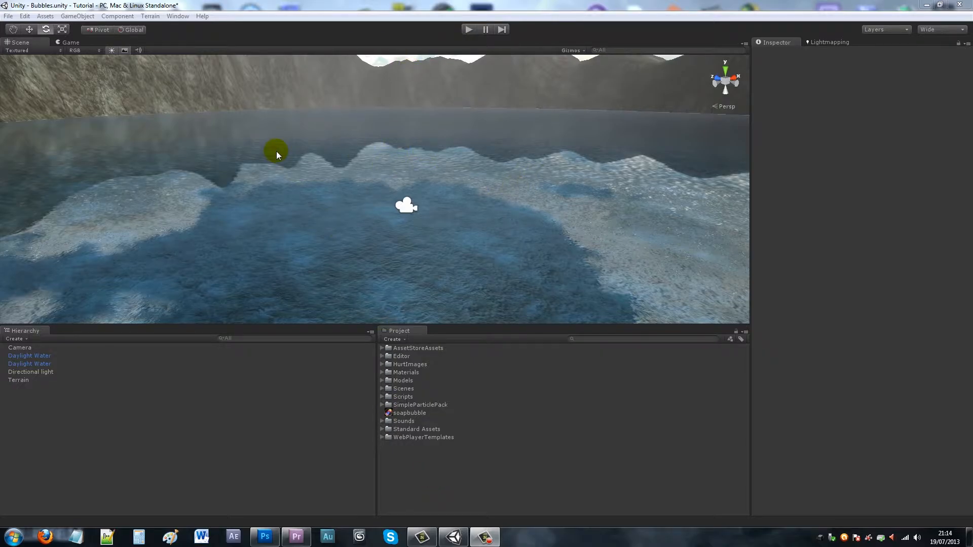
mouse_move(305, 203)
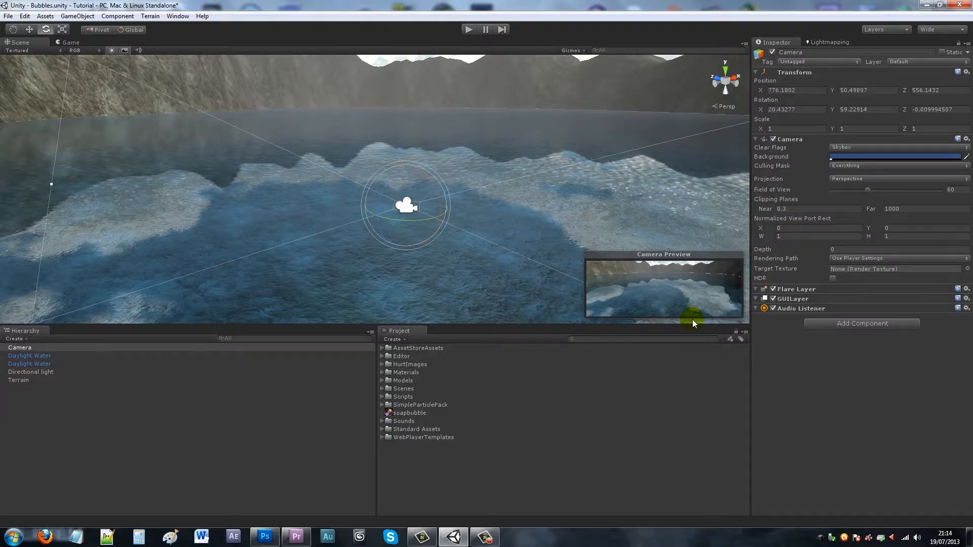
mouse_move(496, 366)
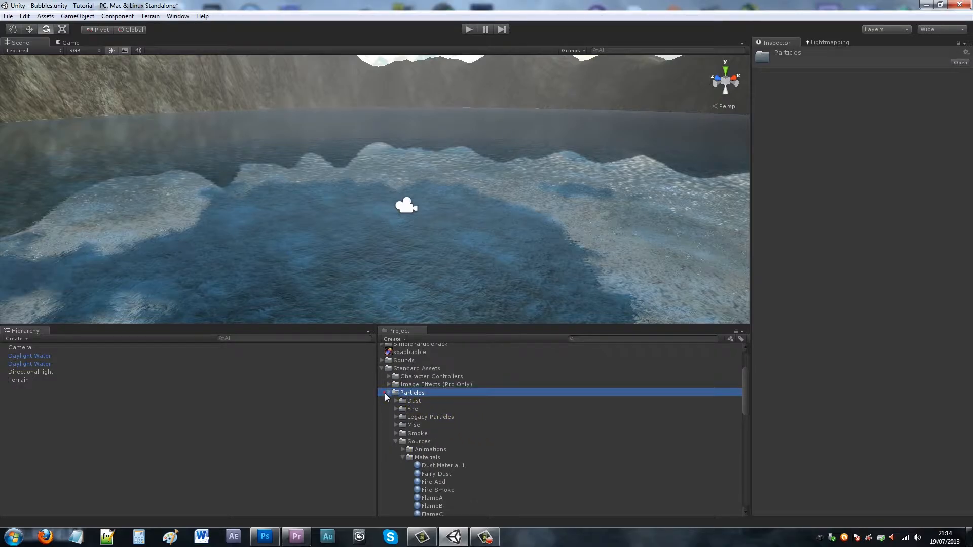
Collapse the Standard Assets folder and browse the Import Package menu.
left_click(382, 368)
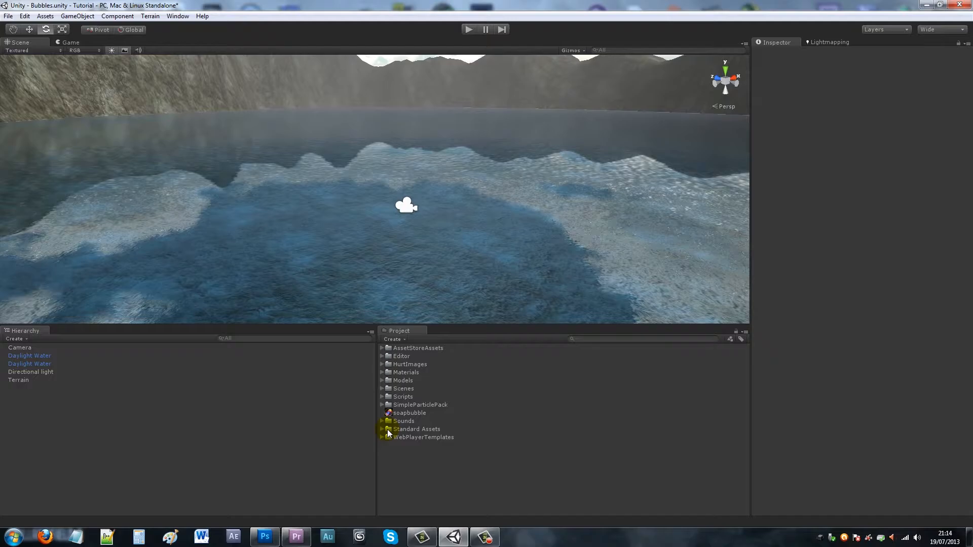
left_click(384, 429)
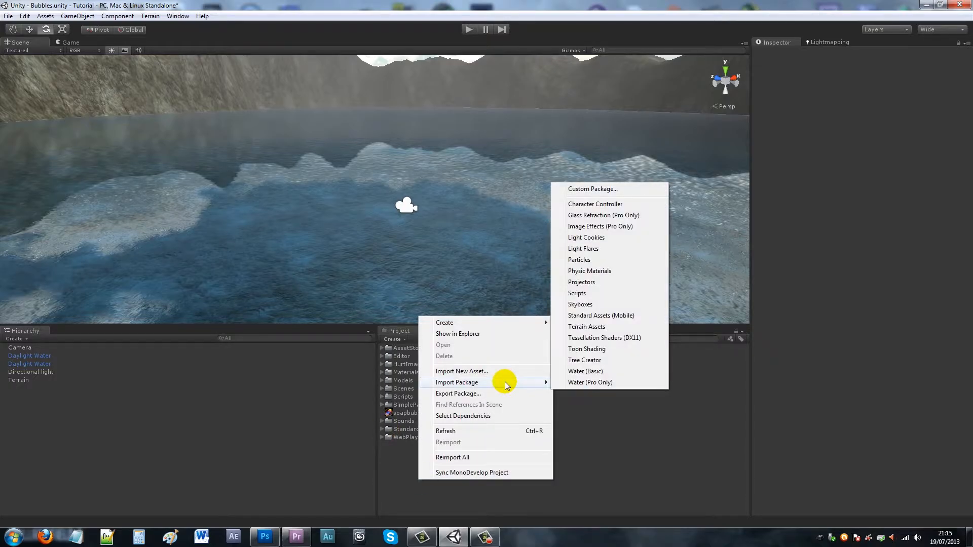
mouse_move(580, 304)
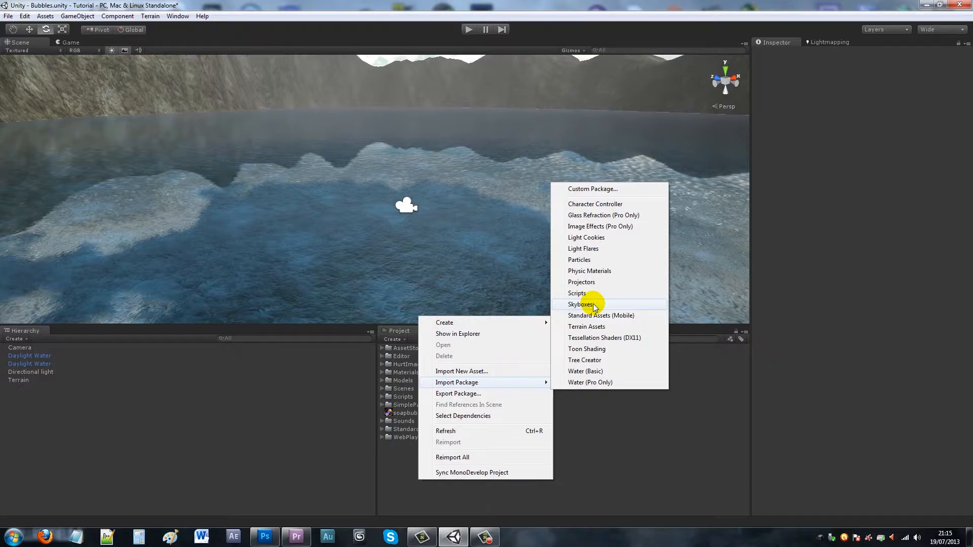
mouse_move(624, 282)
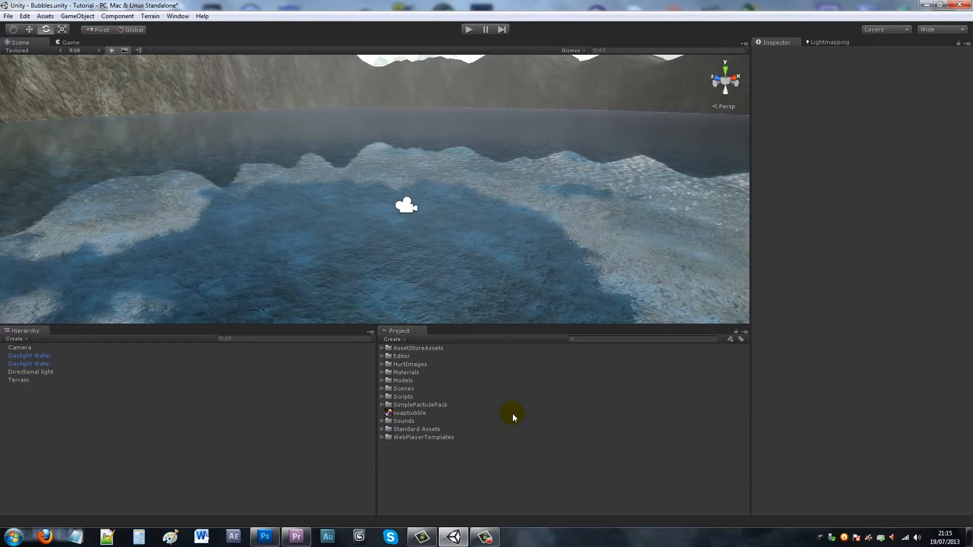
left_click(408, 413)
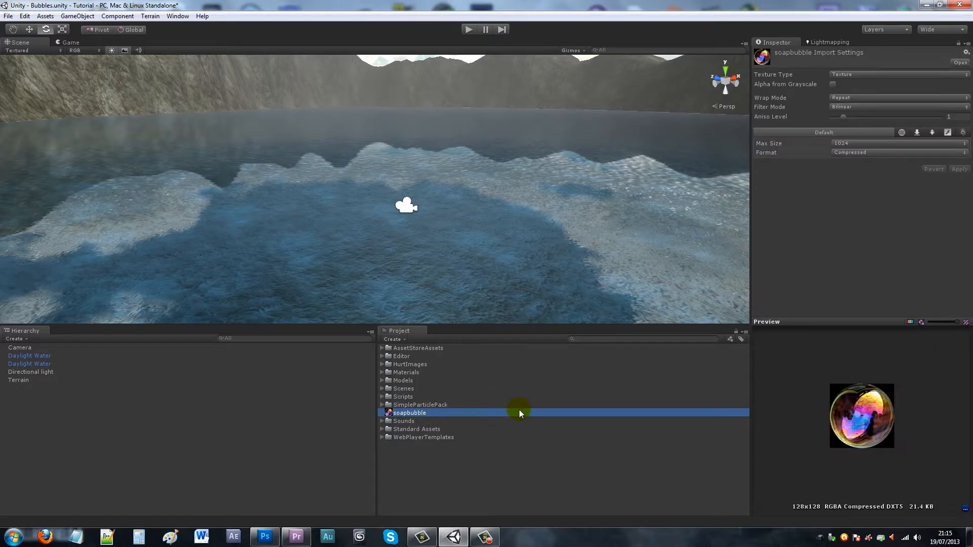
mouse_move(437, 478)
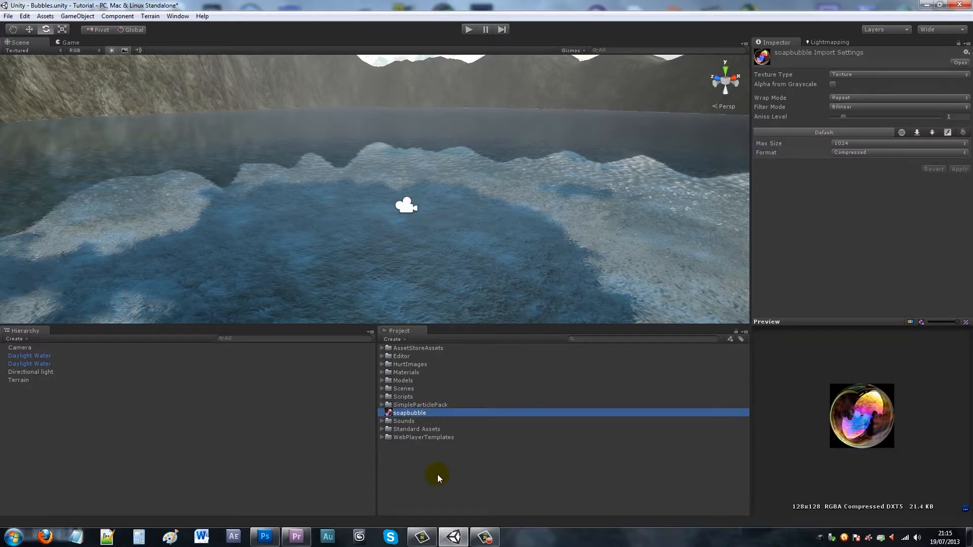
left_click(428, 468)
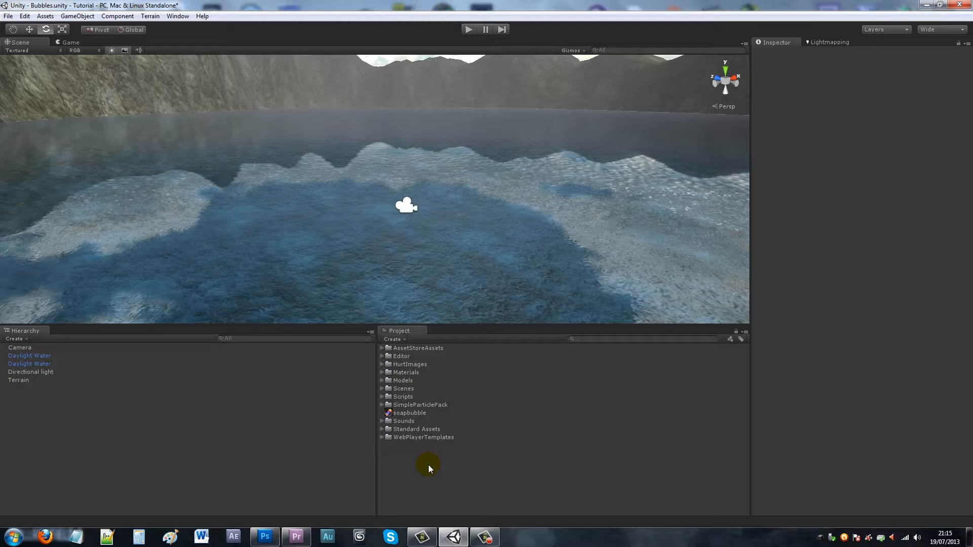
mouse_move(412, 475)
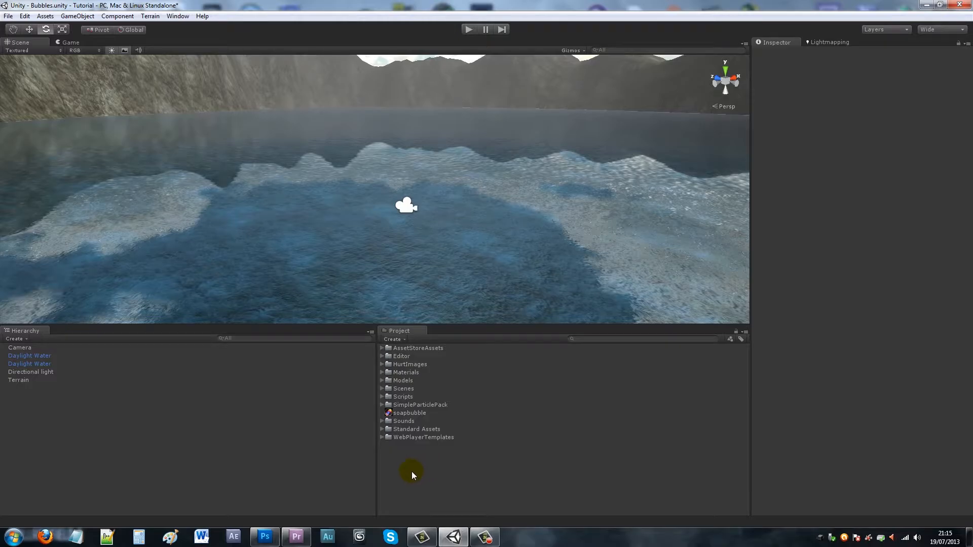
Create the Bubbles material using the Particles/Additive (Soft) shader and soapbubble texture.
right_click(412, 474)
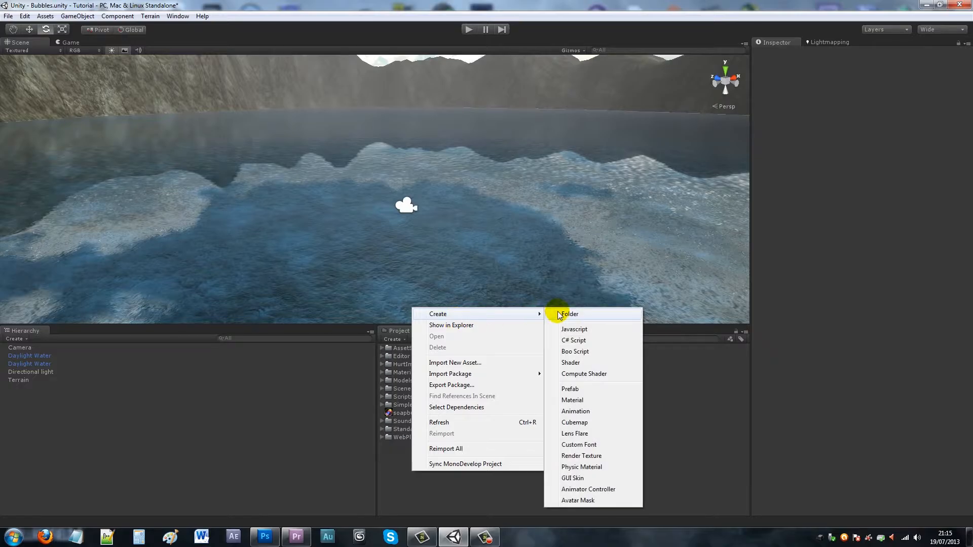
left_click(572, 400)
type("Bubbles")
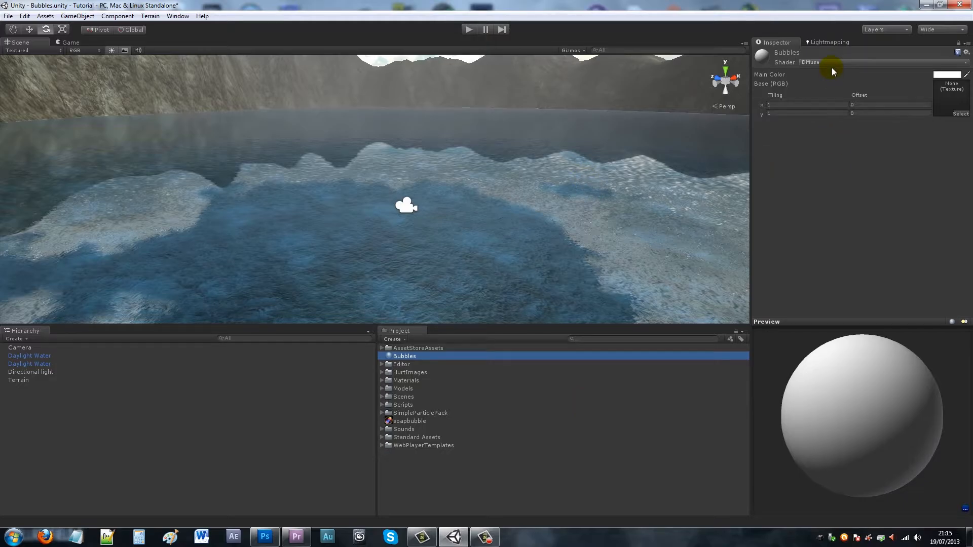
left_click(837, 62)
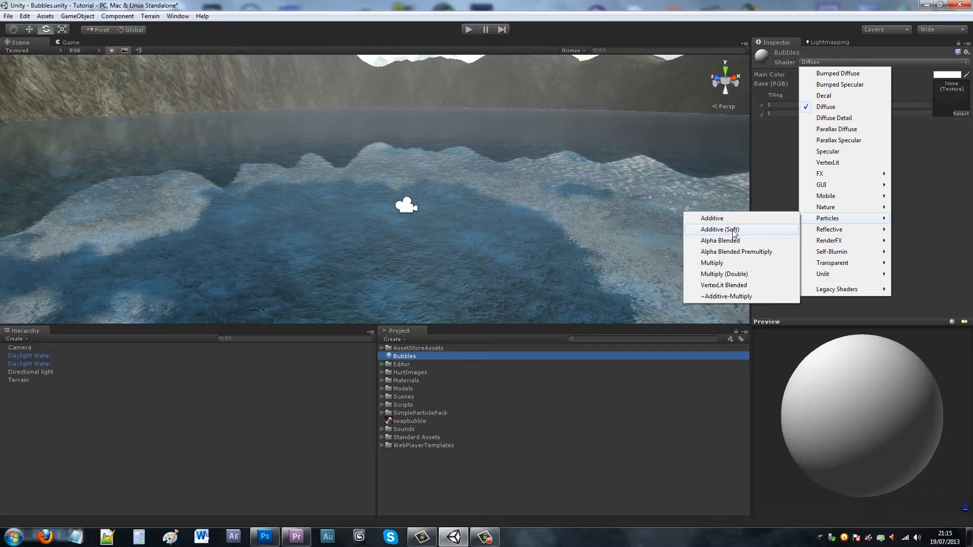
left_click(719, 230)
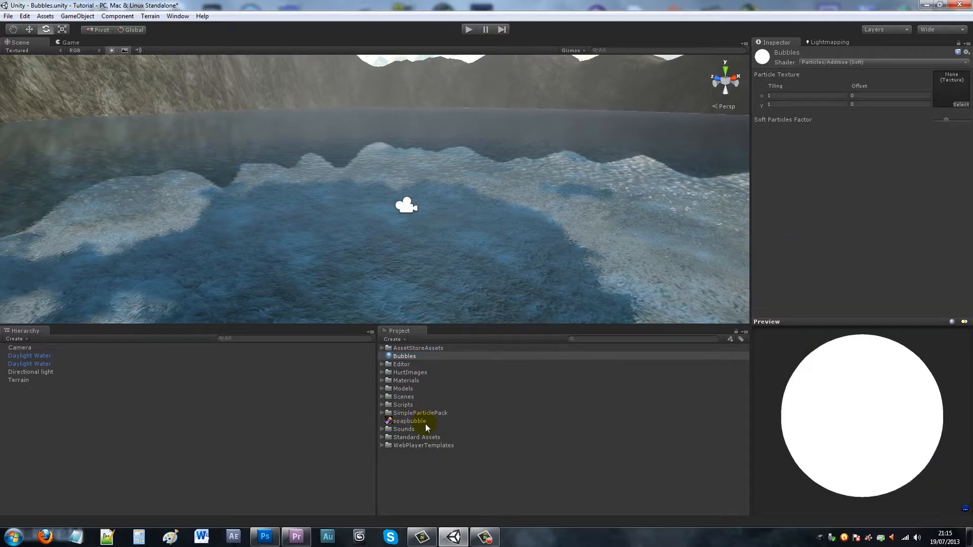
left_click(409, 421)
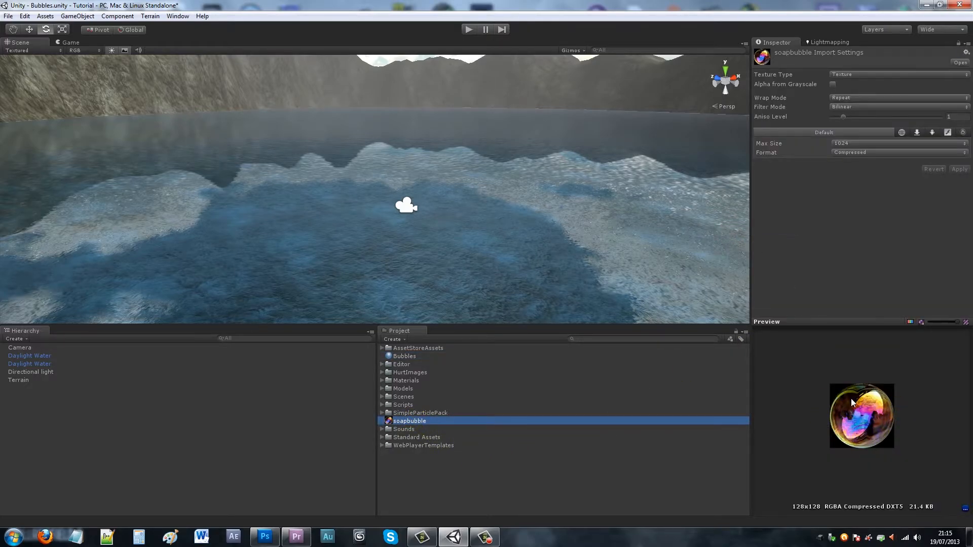
left_click(404, 355)
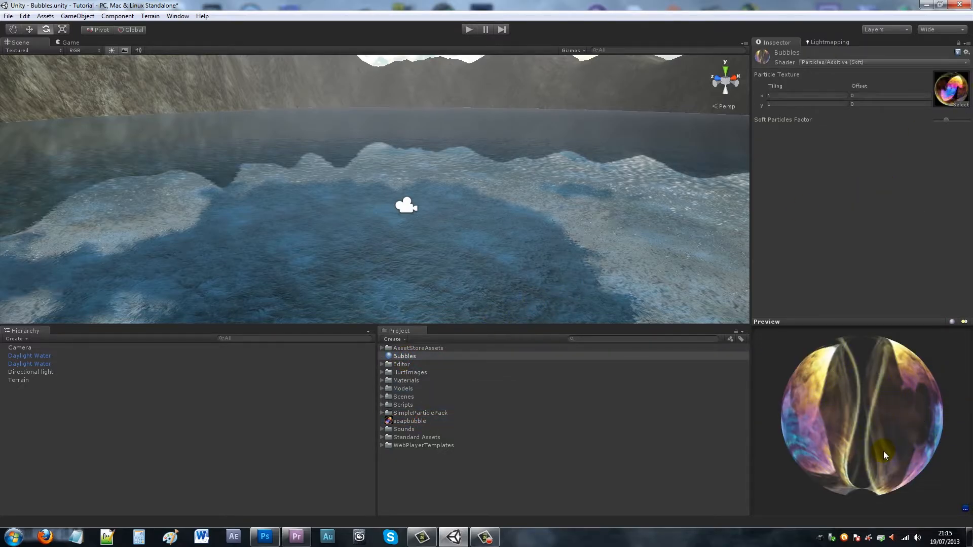
mouse_move(26, 376)
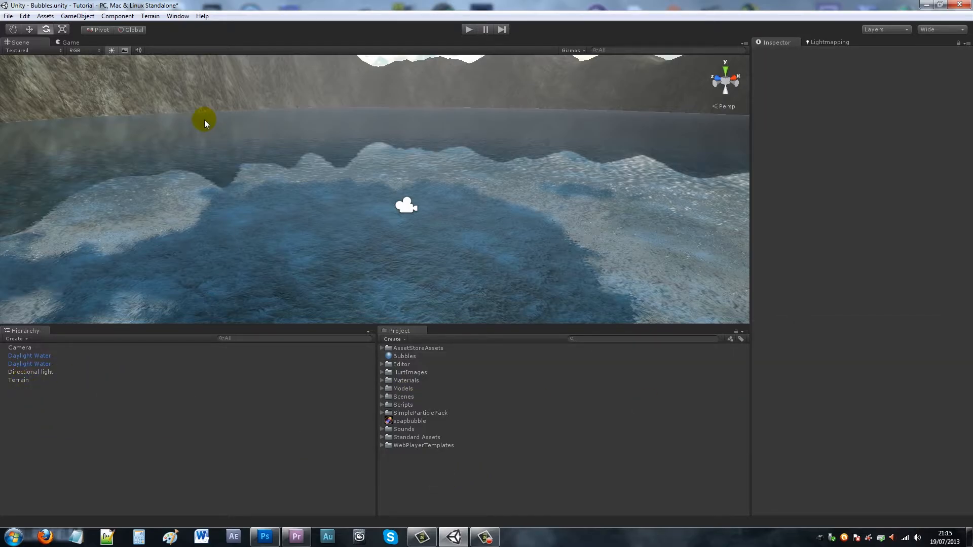
Add a Particle System from GameObject > Create Other and reselect it in the Hierarchy.
left_click(77, 16)
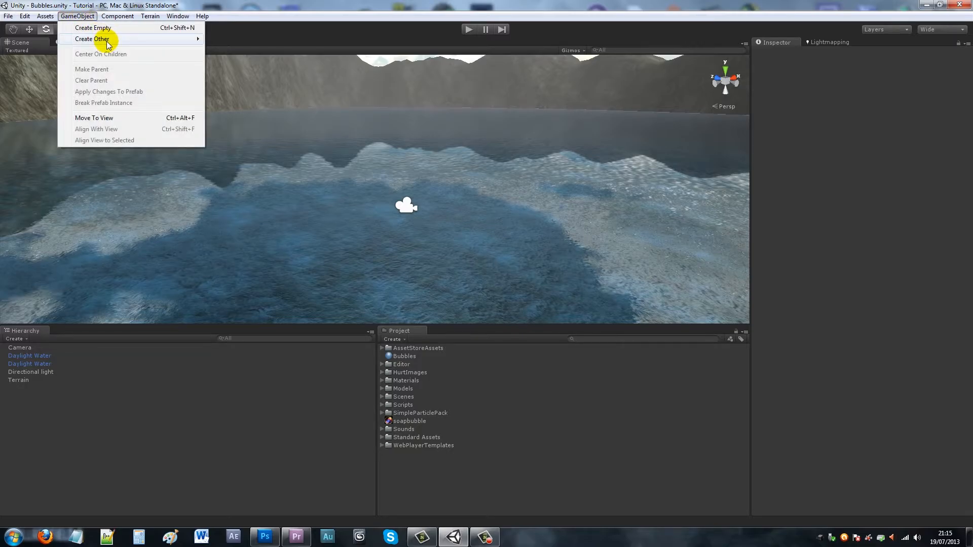
left_click(92, 39)
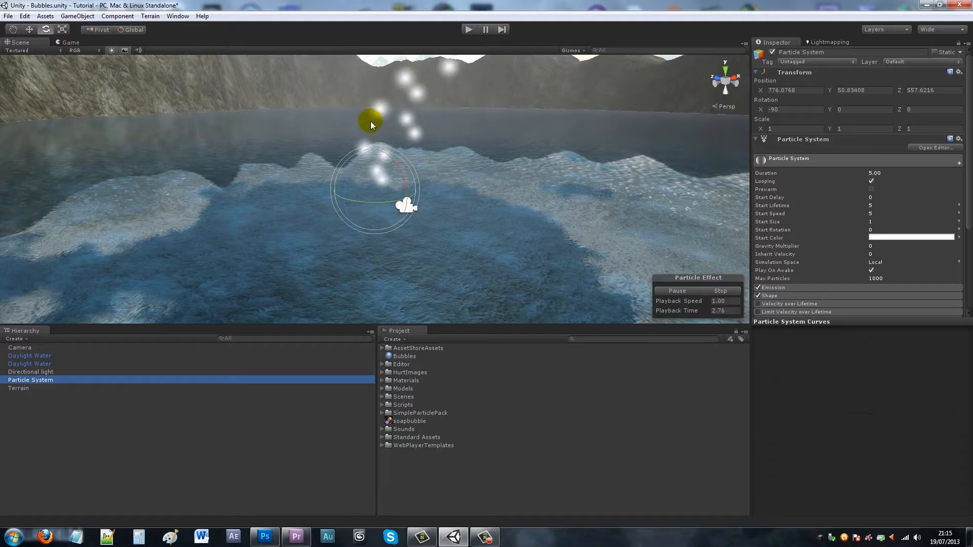
left_click(29, 364)
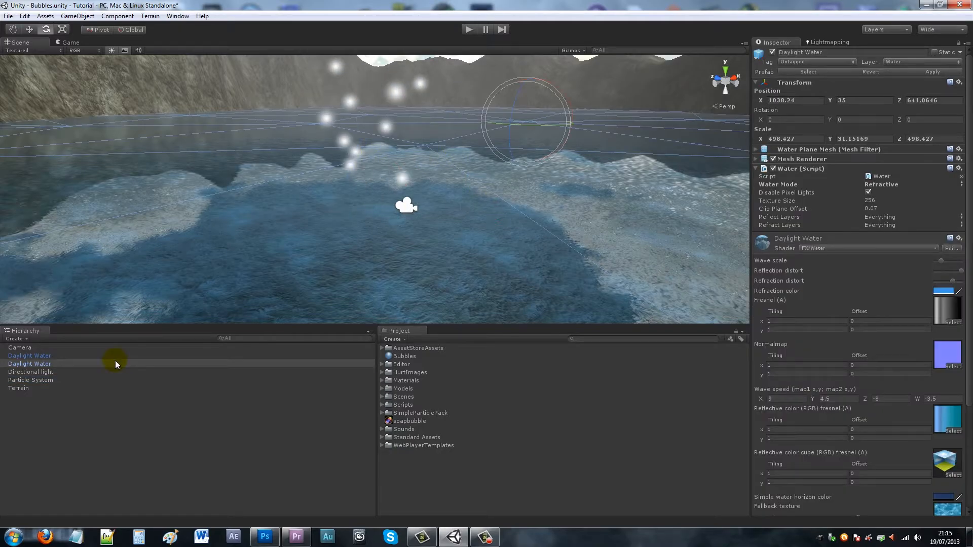
left_click(31, 379)
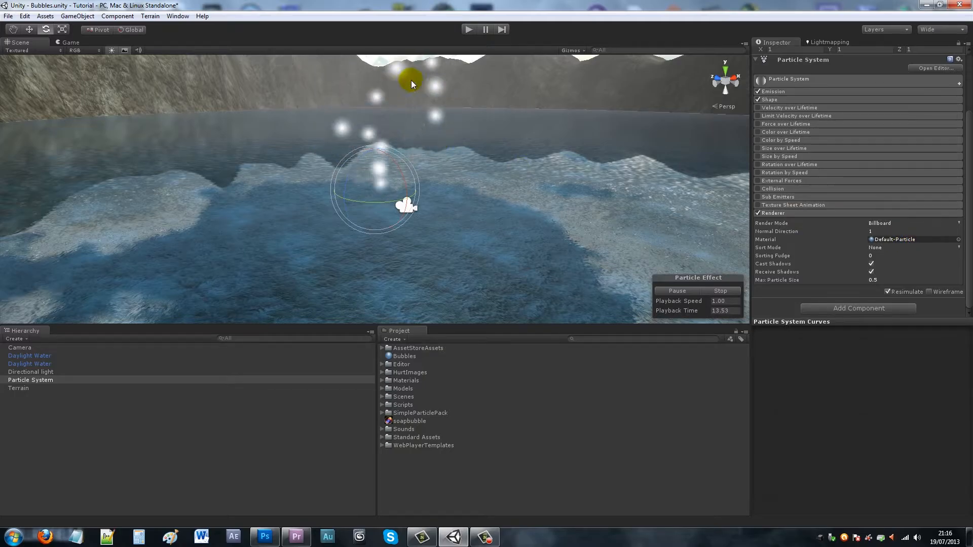
mouse_move(432, 371)
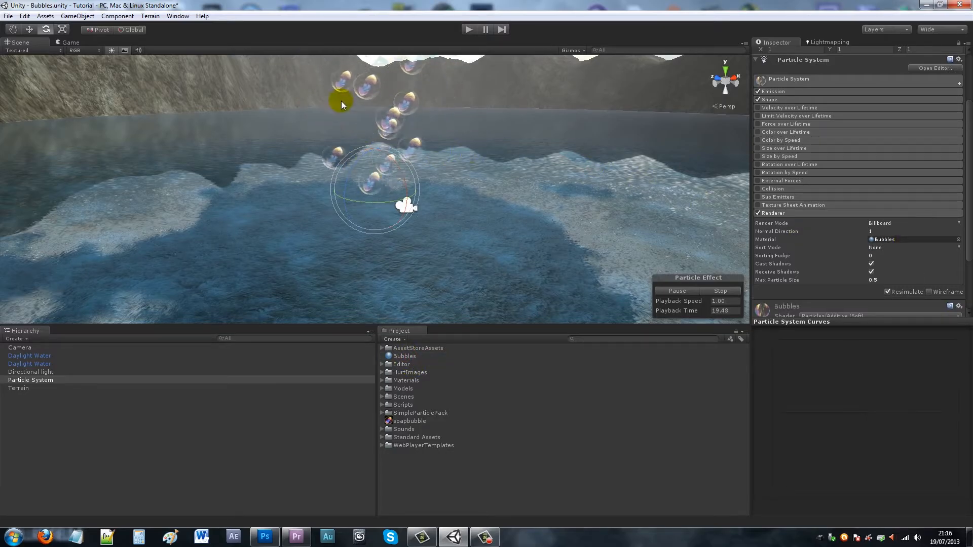
mouse_move(551, 174)
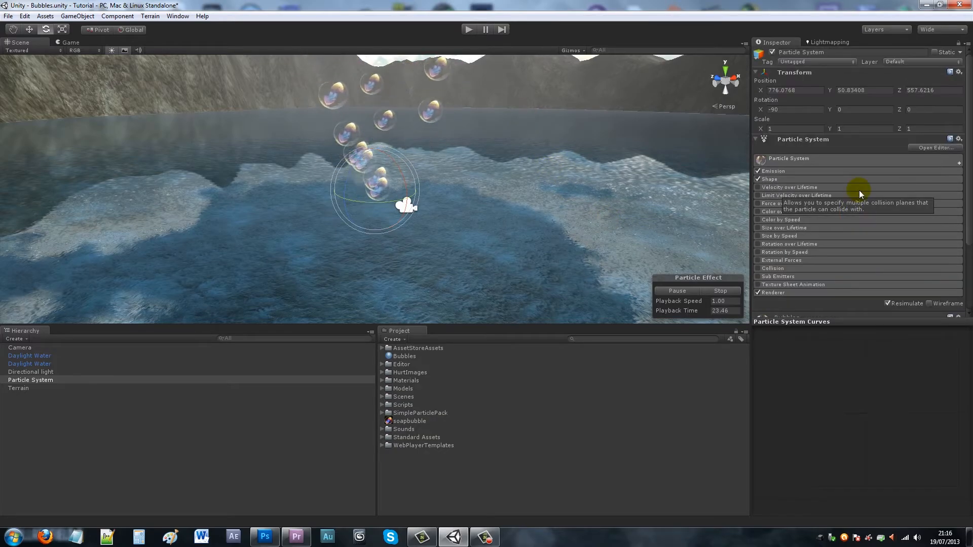
Expand the Particle System main module and set Duration to 2 seconds.
left_click(773, 171)
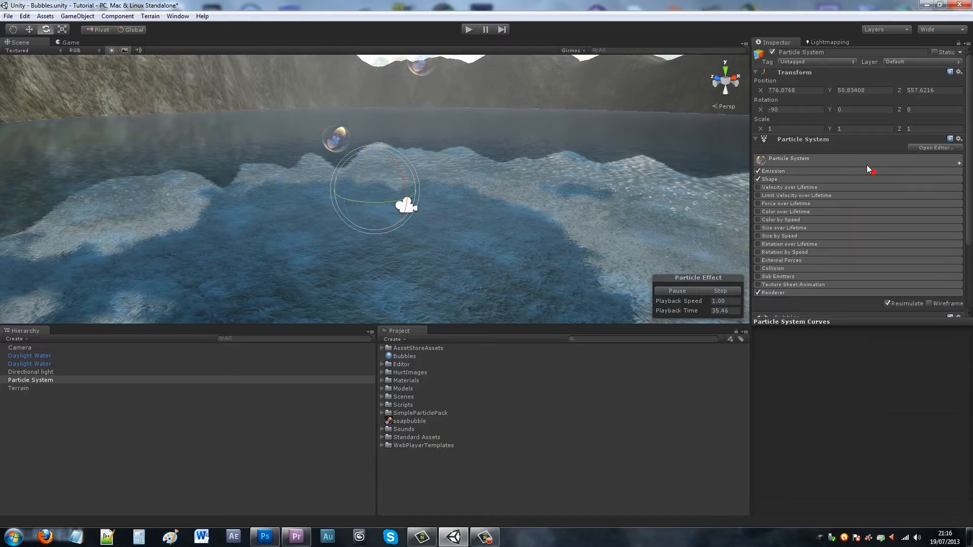
left_click(787, 158)
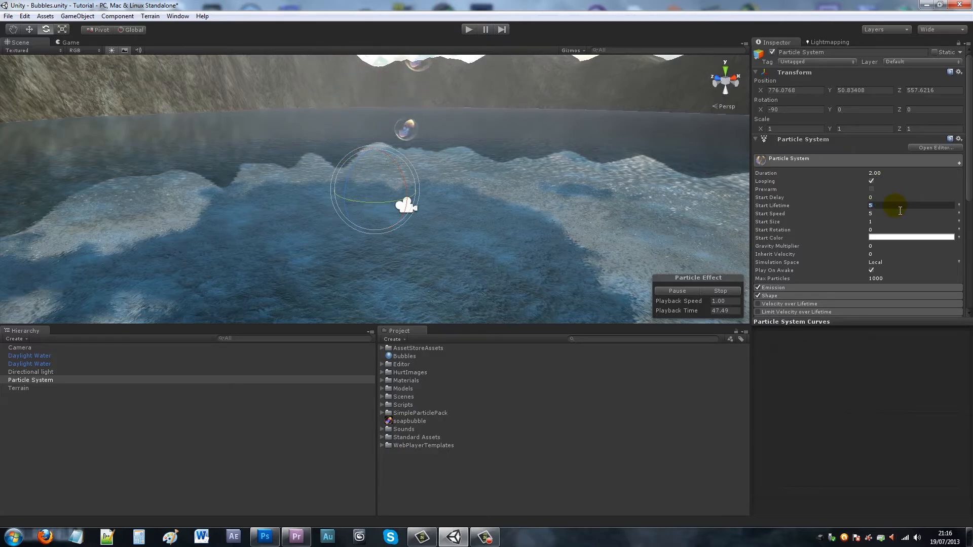
left_click(887, 214)
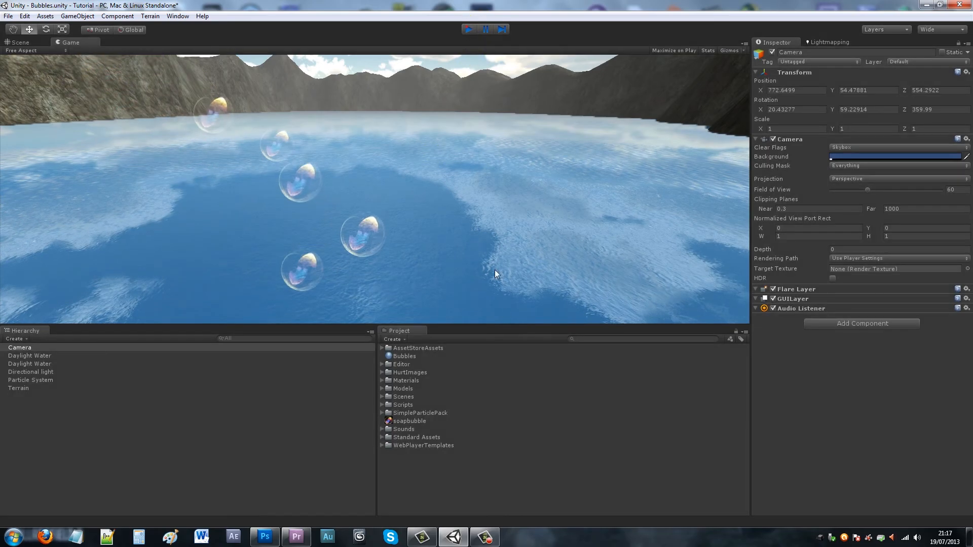
Stop the running game preview to return to scene editing.
left_click(19, 41)
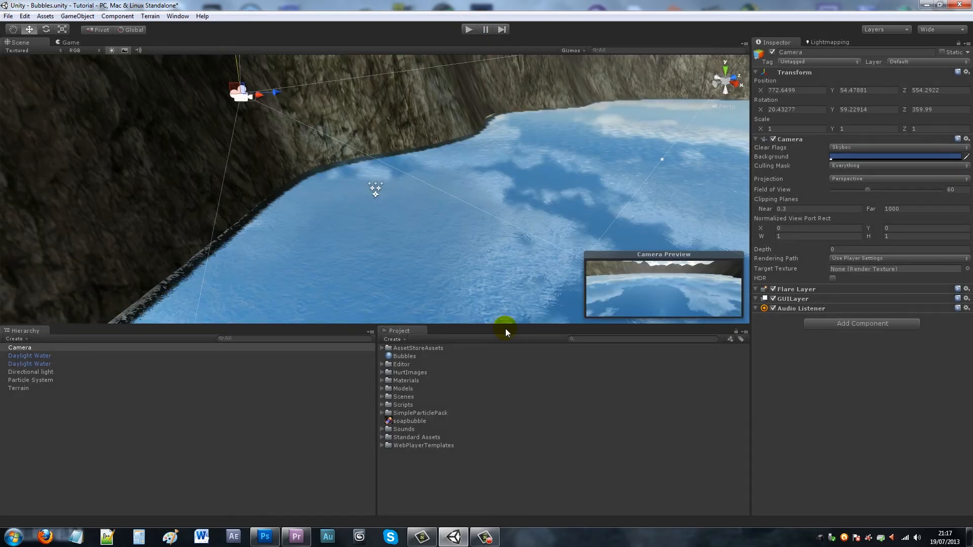